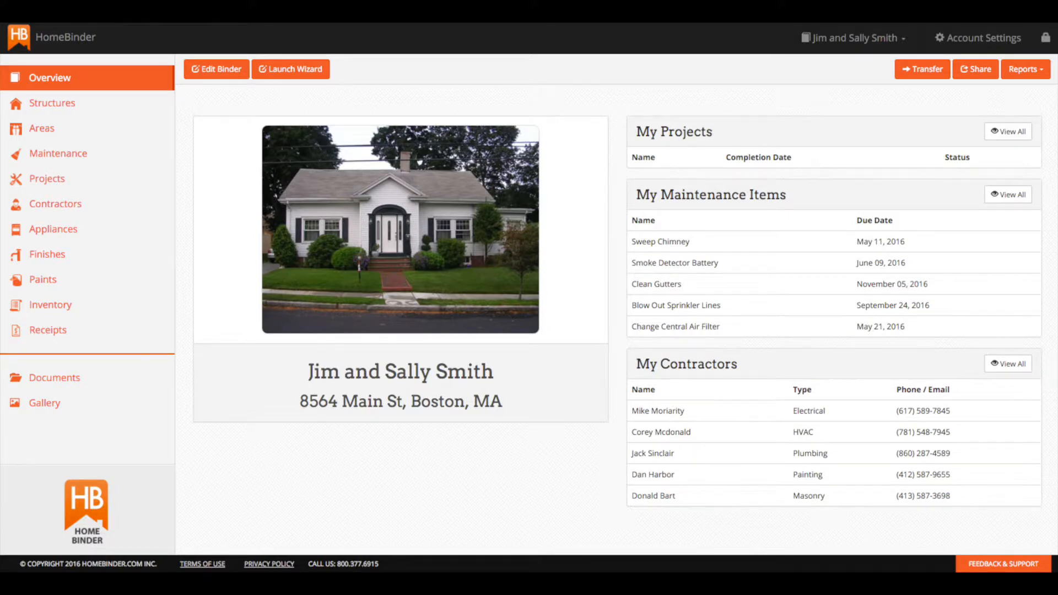
- View the maintenance reminders list, including Blow Out Sprinkler Lines and Sweep Chimney
click(59, 153)
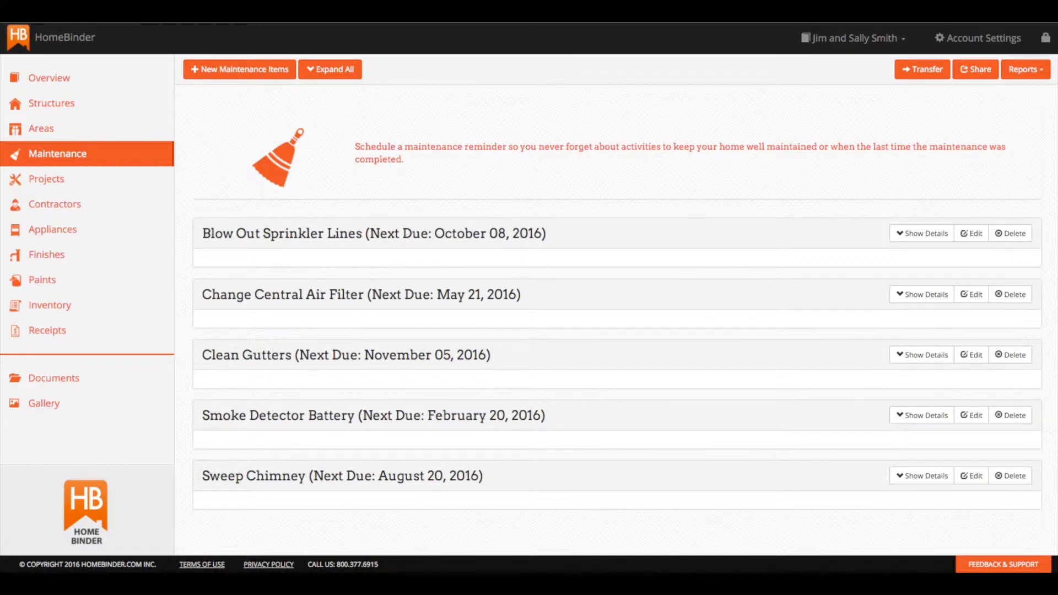
- Browse the stored appliances, then the saved contractors, and head to the homeowner welcome page
click(52, 229)
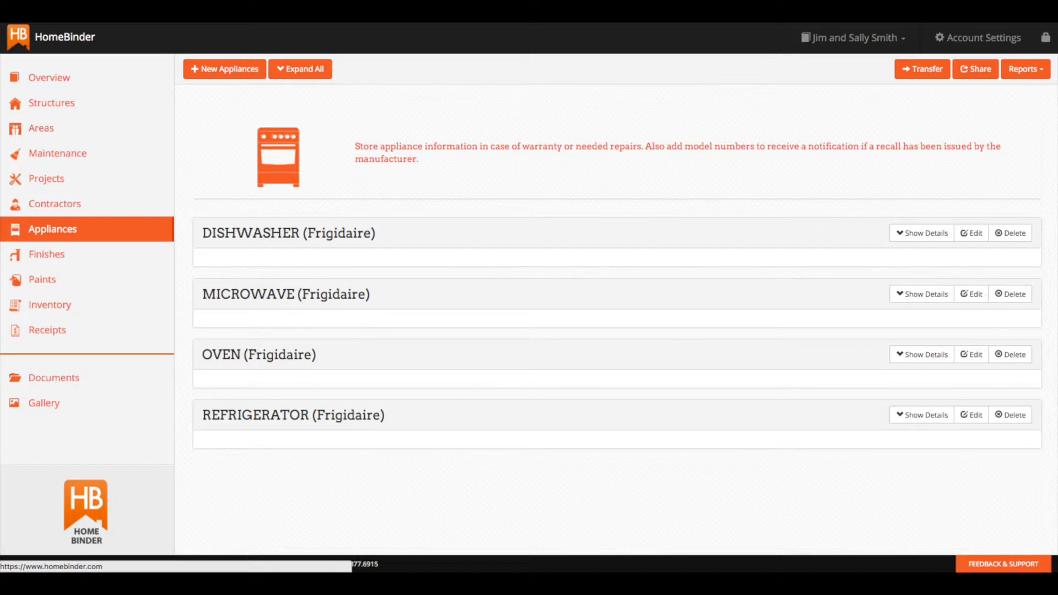
click(55, 203)
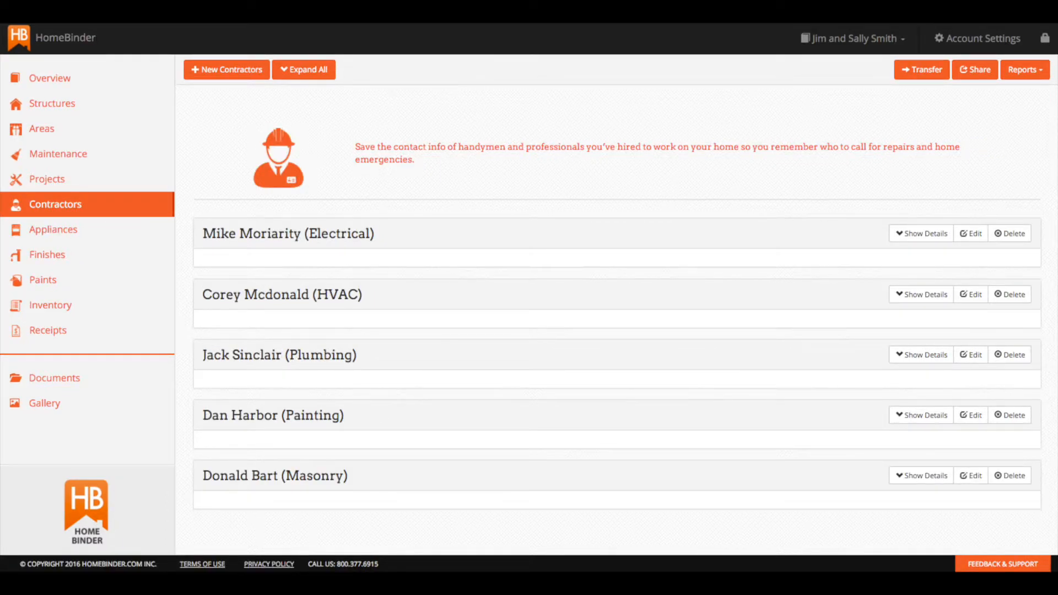
click(54, 377)
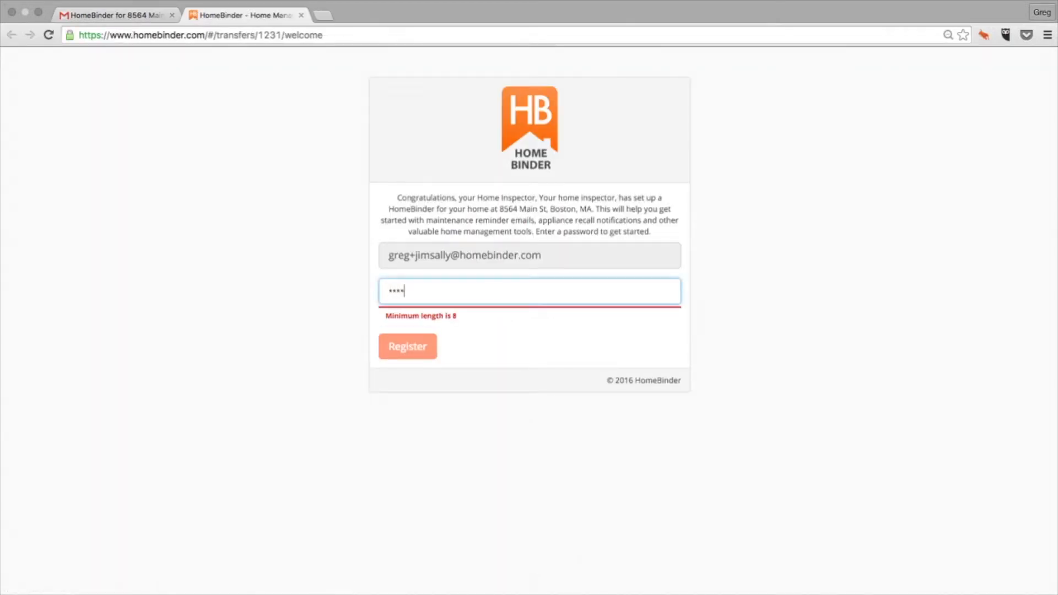
- Register the homeowner account with a password, reaching the Jim and Sally Smith Home overview
click(408, 346)
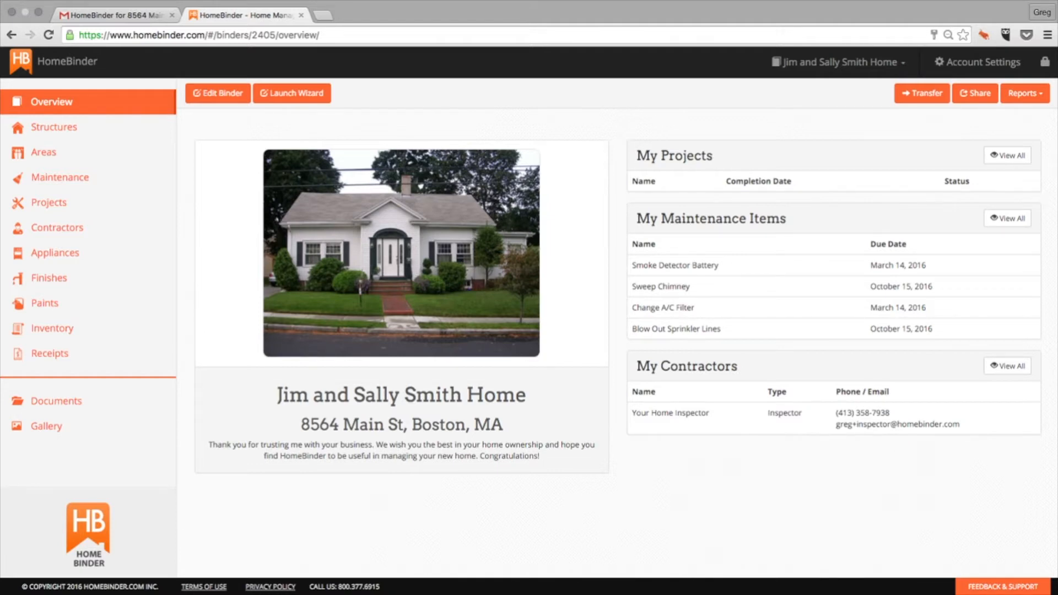
click(44, 303)
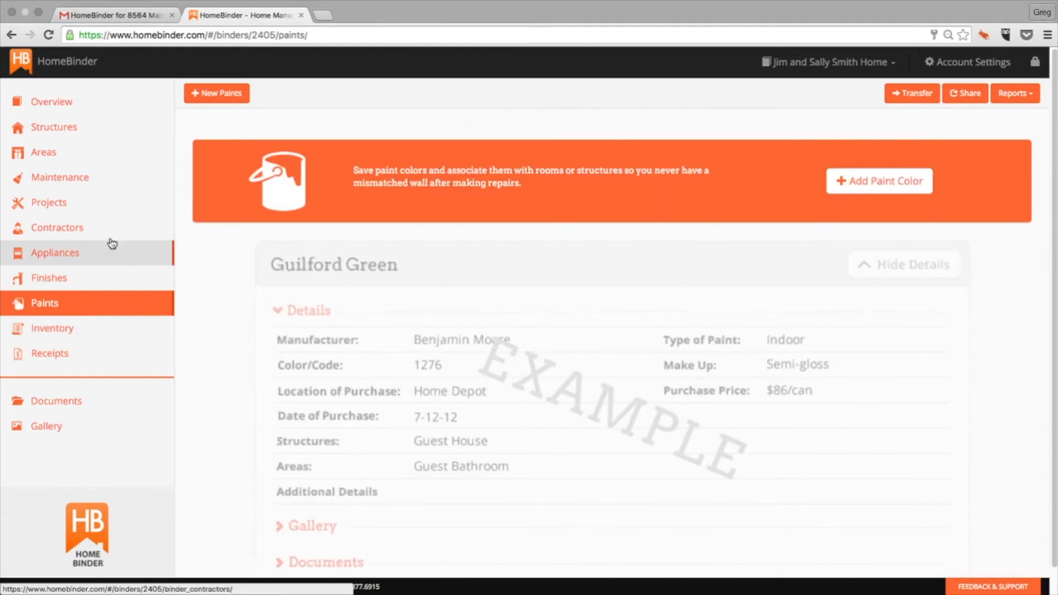
click(49, 203)
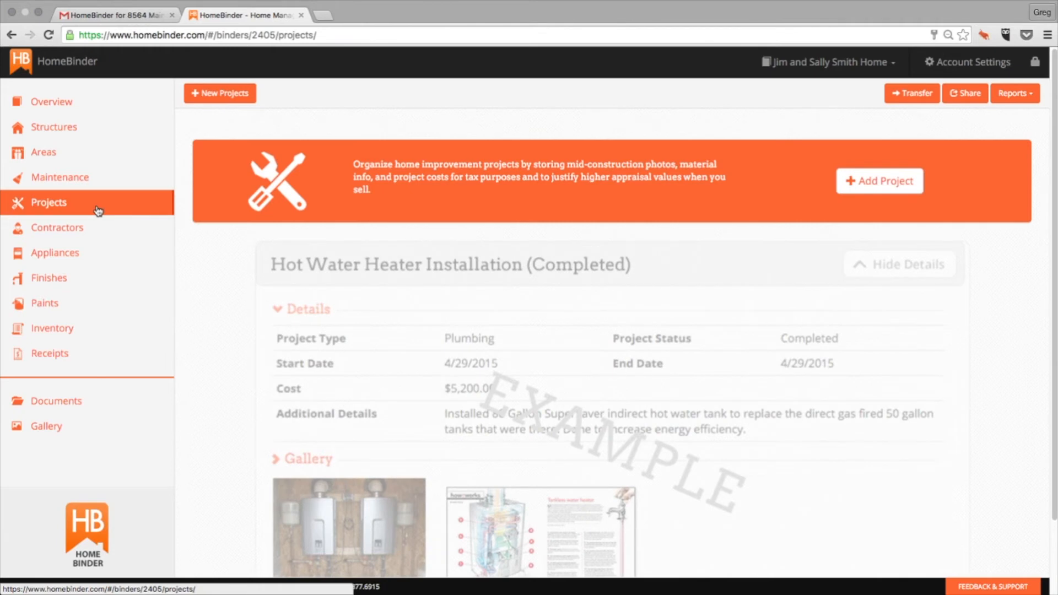
click(50, 353)
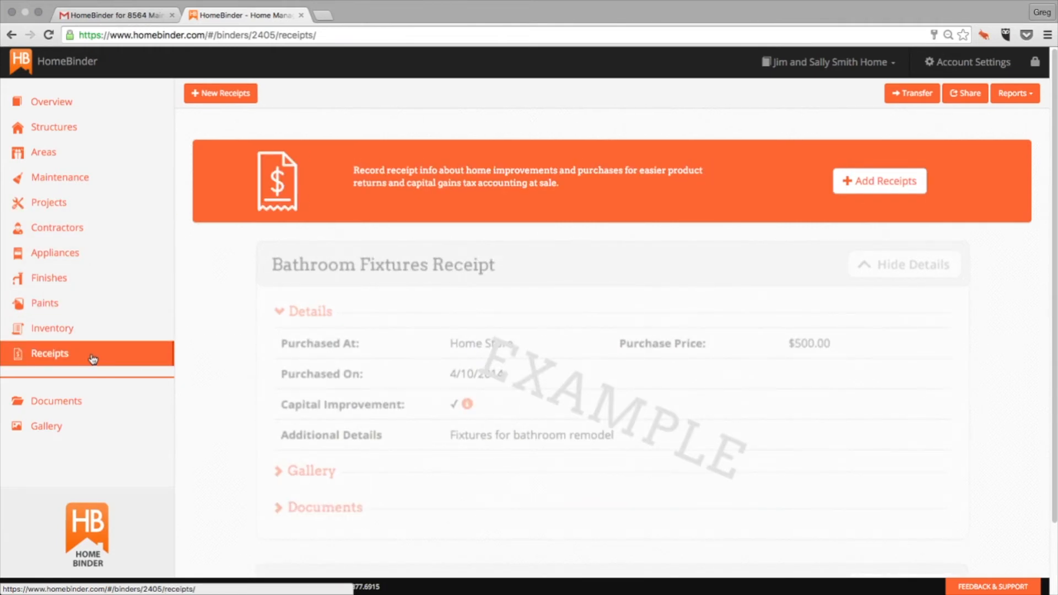
click(51, 101)
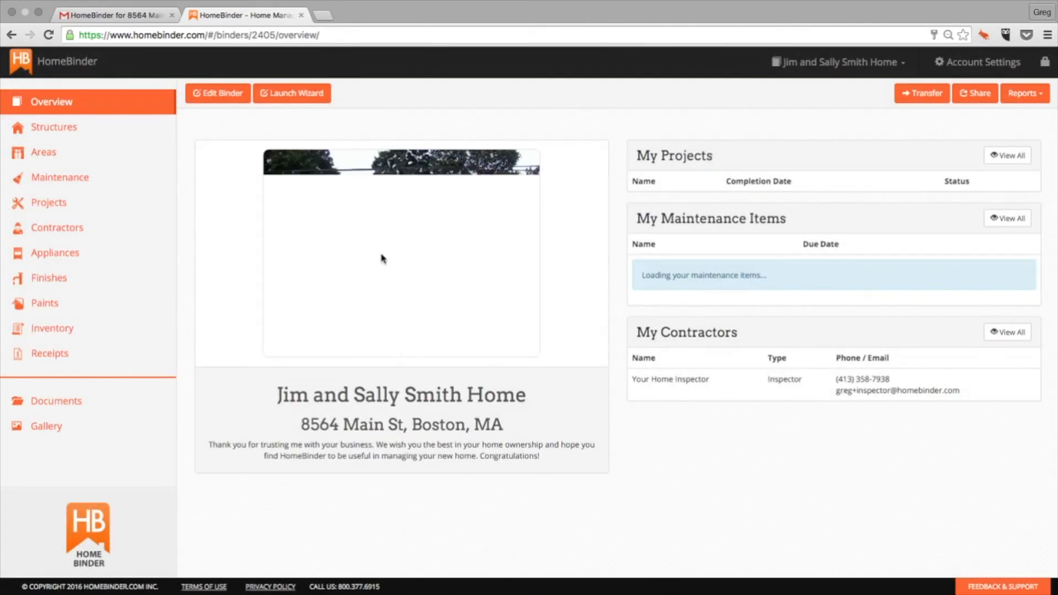